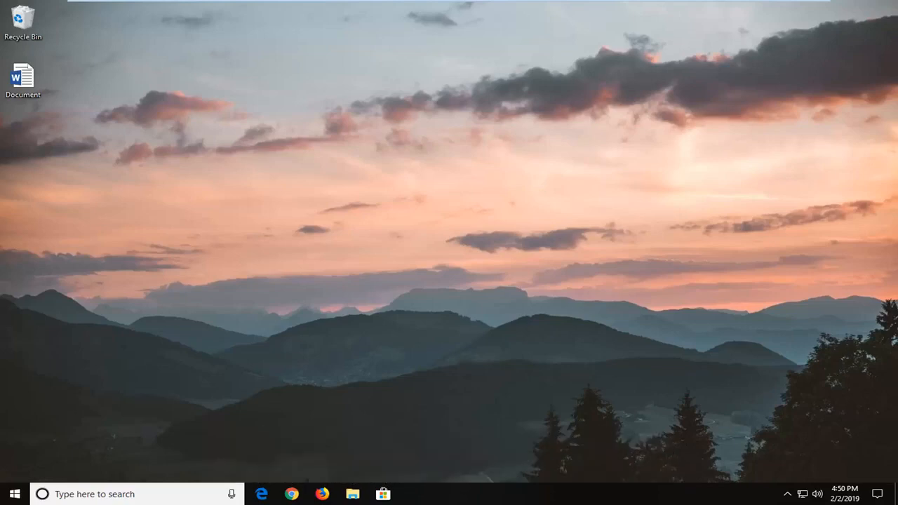
{"action": "mouse_move", "coordinate": [811, 351]}
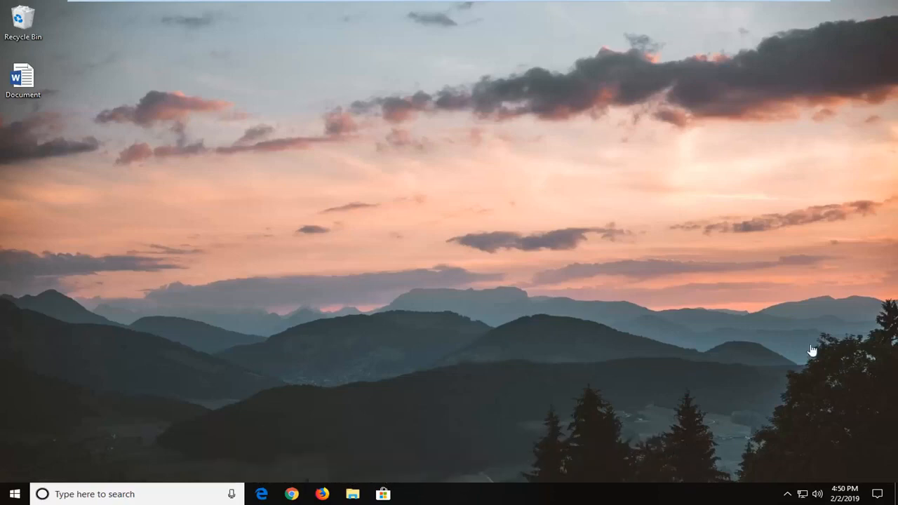
{"action": "mouse_move", "coordinate": [174, 254]}
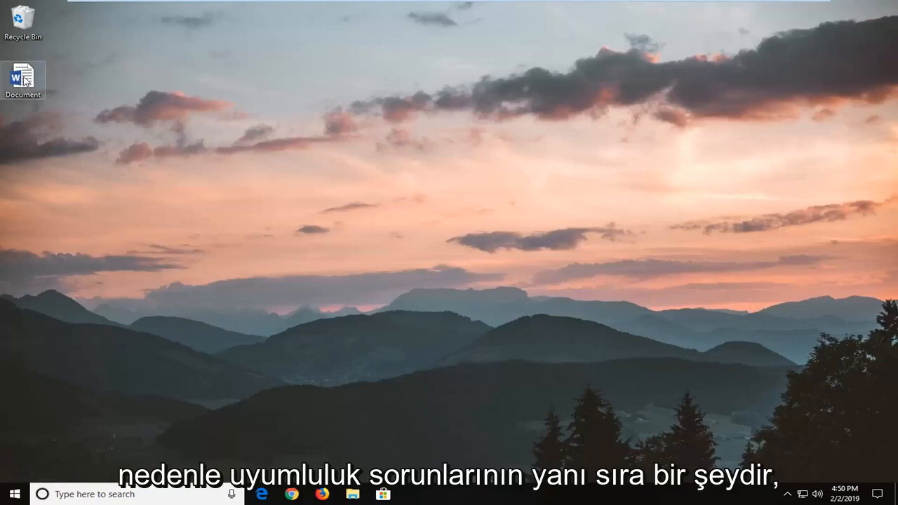
{"action": "mouse_move", "coordinate": [23, 73]}
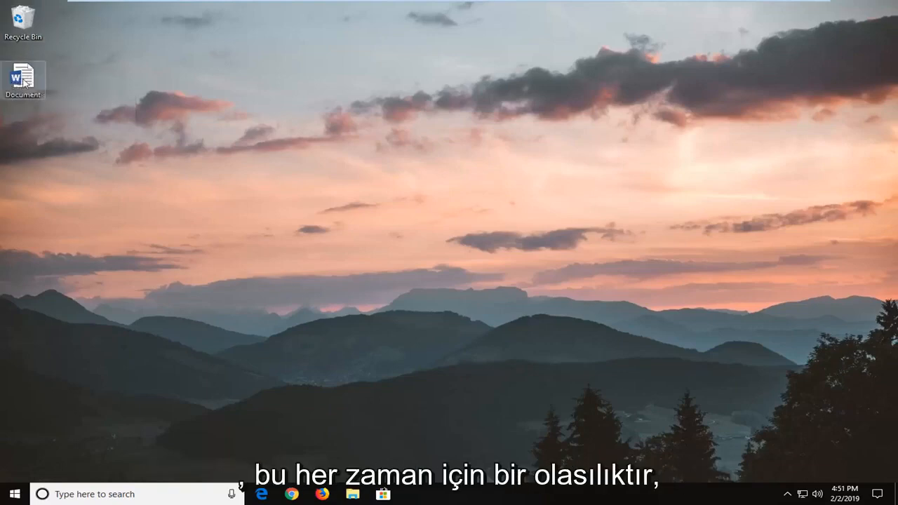
{"action": "mouse_move", "coordinate": [22, 76]}
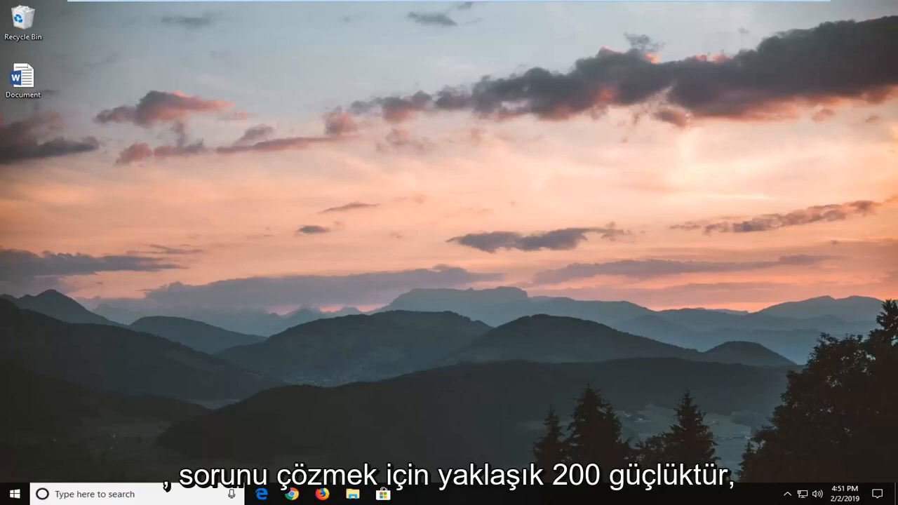
Step: Move the Document icon toward the desktop centre, check its Properties, then launch it in Word
{"action": "left_click_drag", "start_coordinate": [22, 77], "coordinate": [378, 143]}
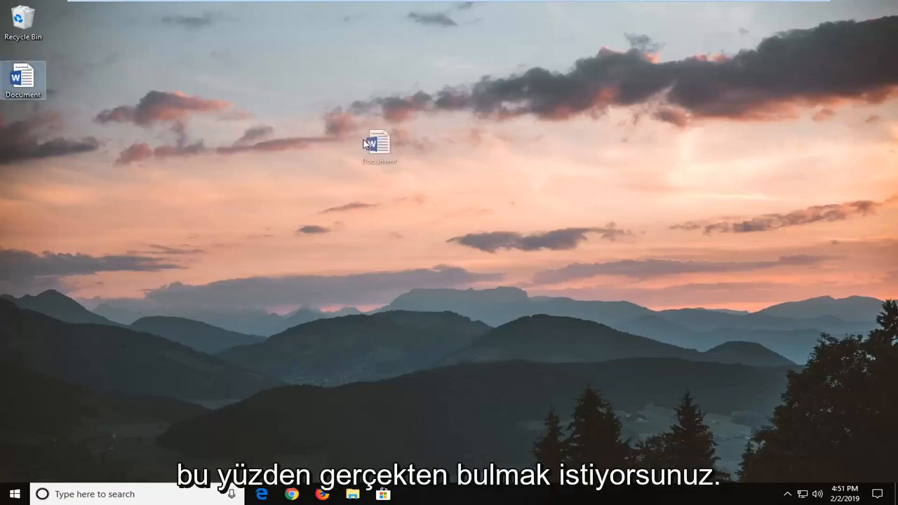
{"action": "mouse_move", "coordinate": [396, 137]}
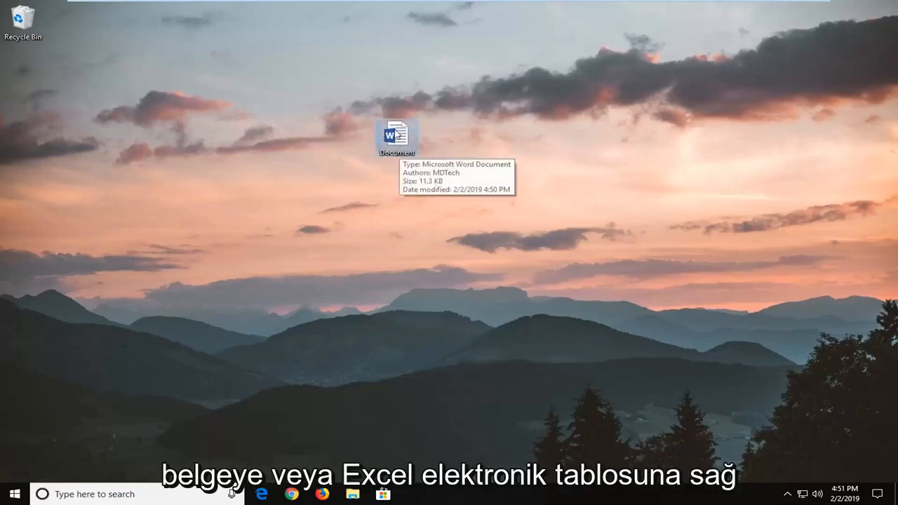
{"action": "right_click", "coordinate": [395, 135]}
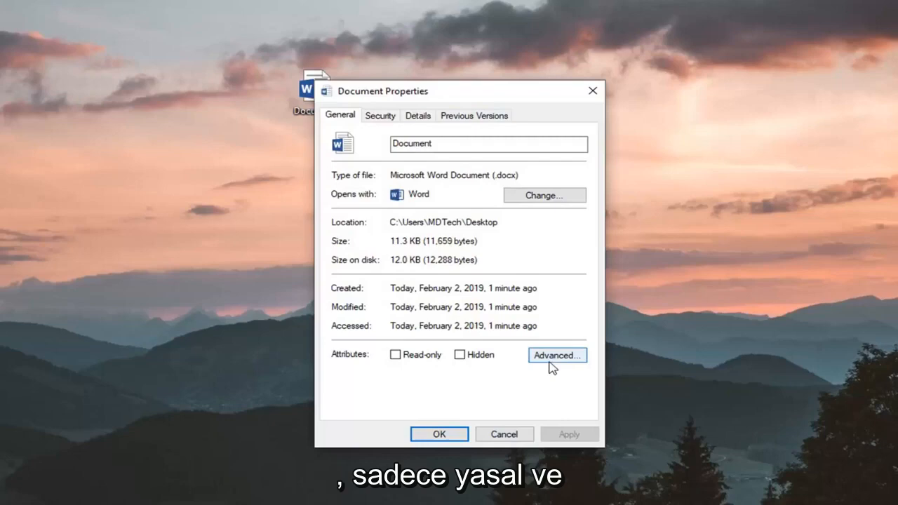
{"action": "mouse_move", "coordinate": [556, 380]}
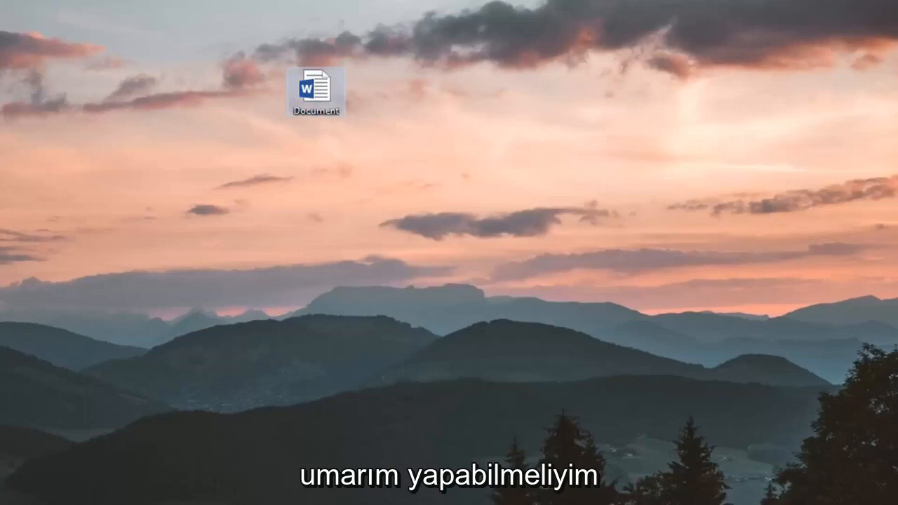
{"action": "double_click", "coordinate": [314, 85]}
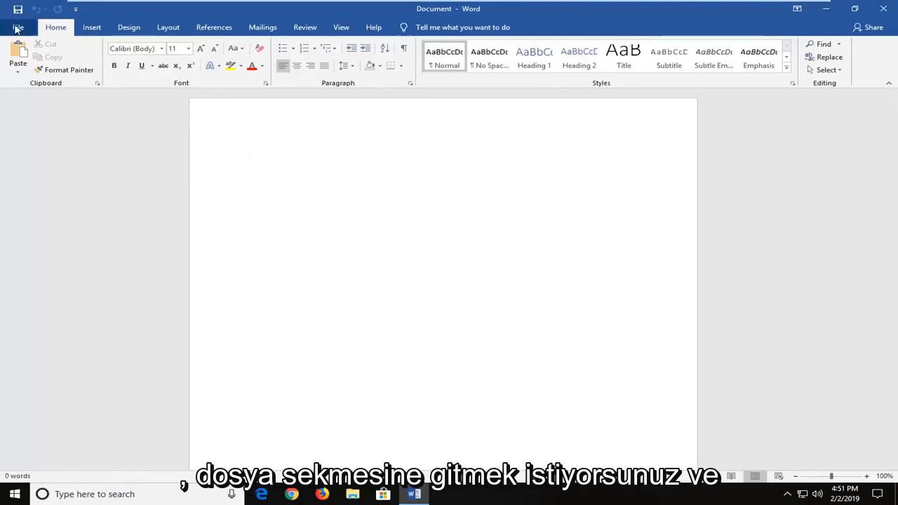
Step: Show the document's Info page with its properties, dates and people
{"action": "left_click", "coordinate": [18, 26]}
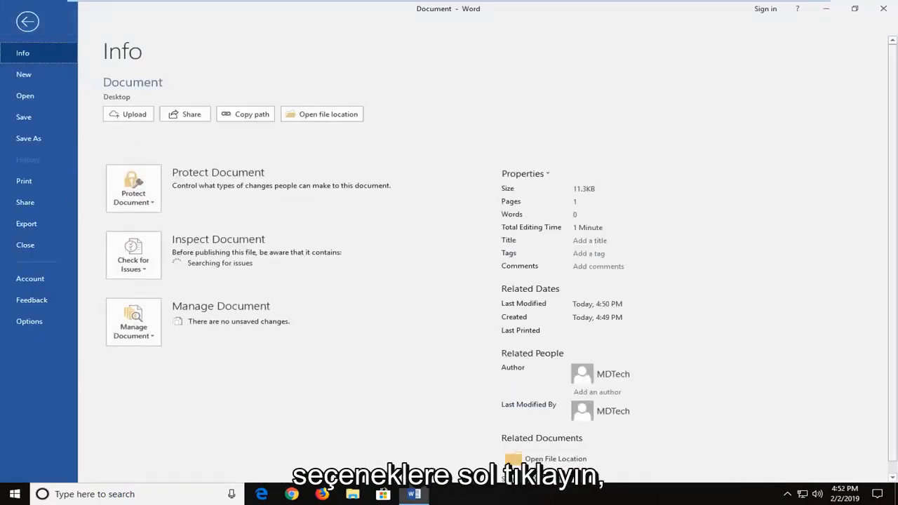
Step: Reach the Trust Center settings through Word Options' Trust Center section
{"action": "left_click", "coordinate": [28, 21]}
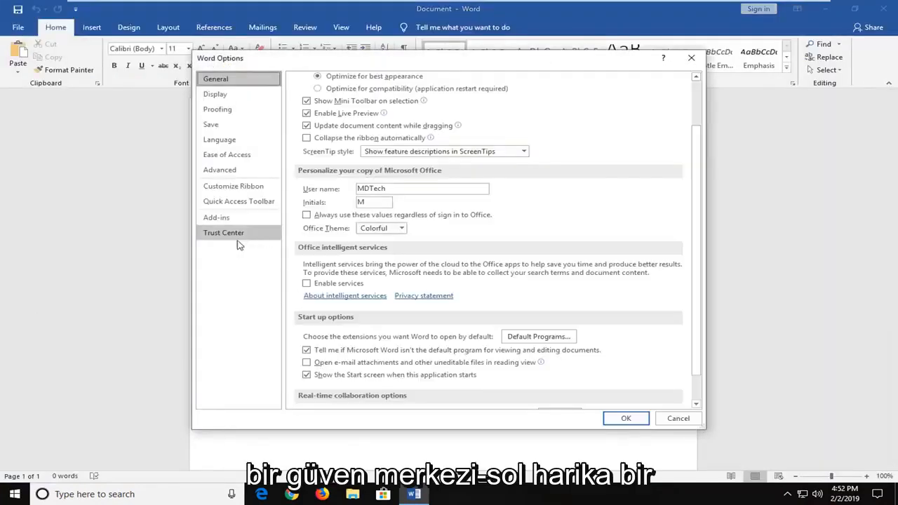
{"action": "left_click", "coordinate": [223, 233]}
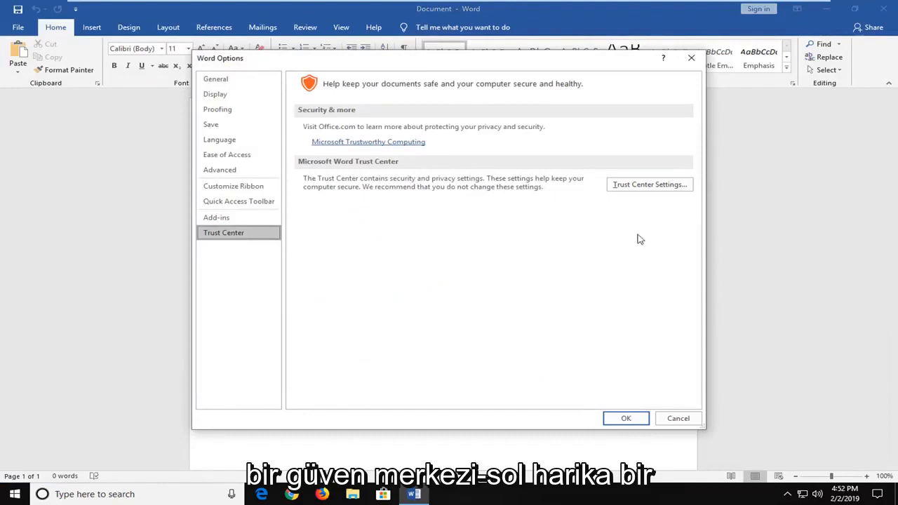
{"action": "mouse_move", "coordinate": [623, 194]}
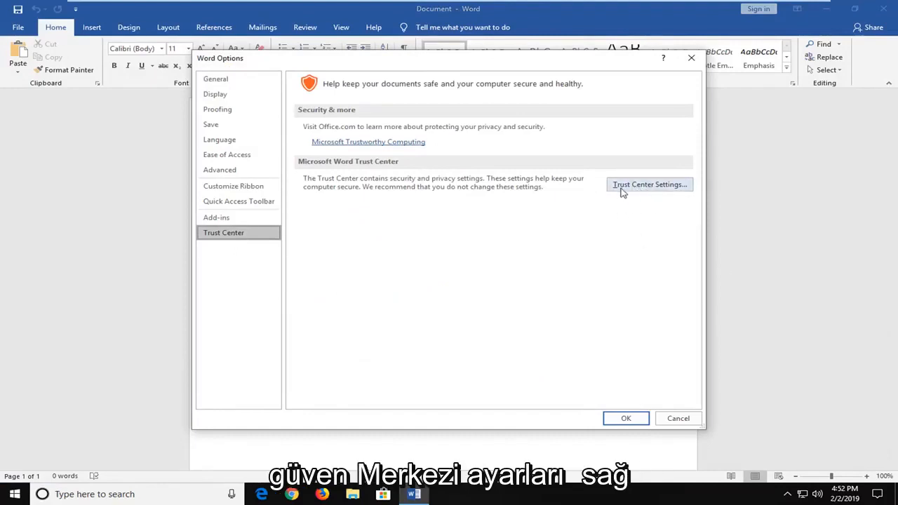
{"action": "left_click", "coordinate": [648, 183]}
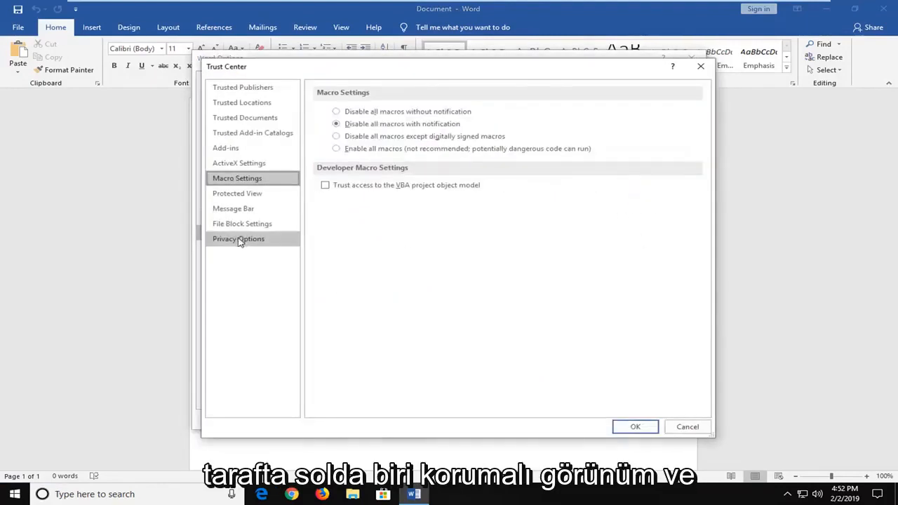
Step: Uncheck all three Enable Protected View boxes and close the Trust Center
{"action": "left_click", "coordinate": [238, 194]}
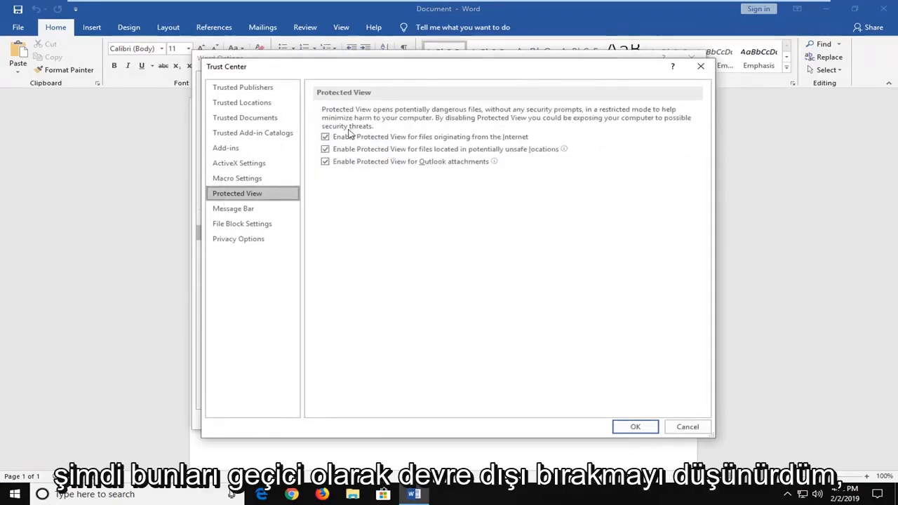
{"action": "left_click", "coordinate": [325, 162]}
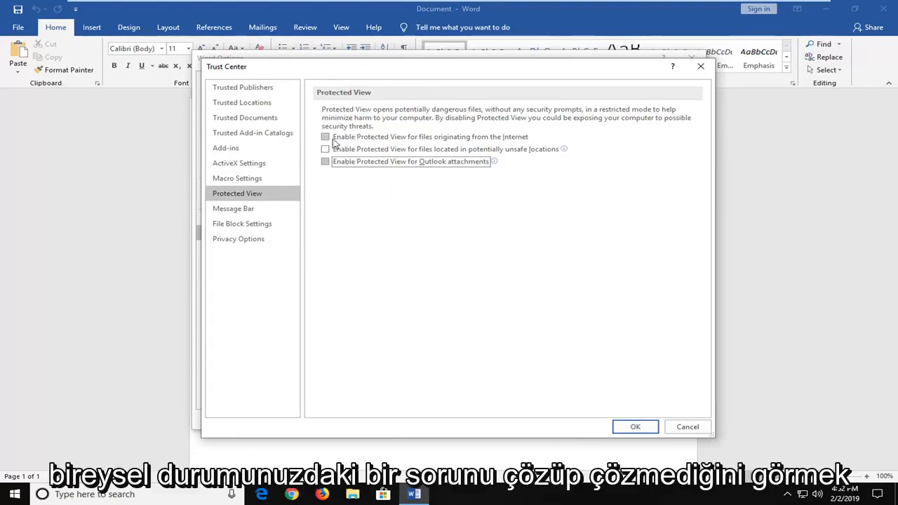
{"action": "mouse_move", "coordinate": [326, 148]}
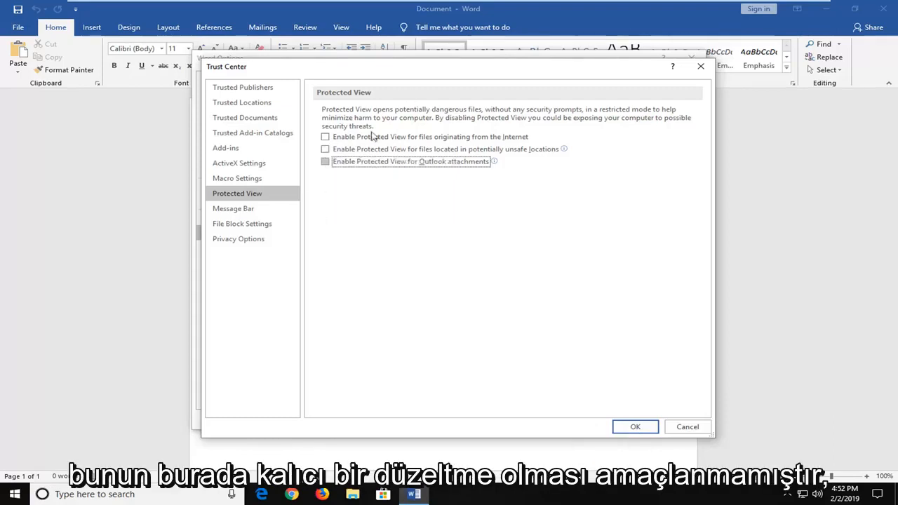
{"action": "mouse_move", "coordinate": [329, 101]}
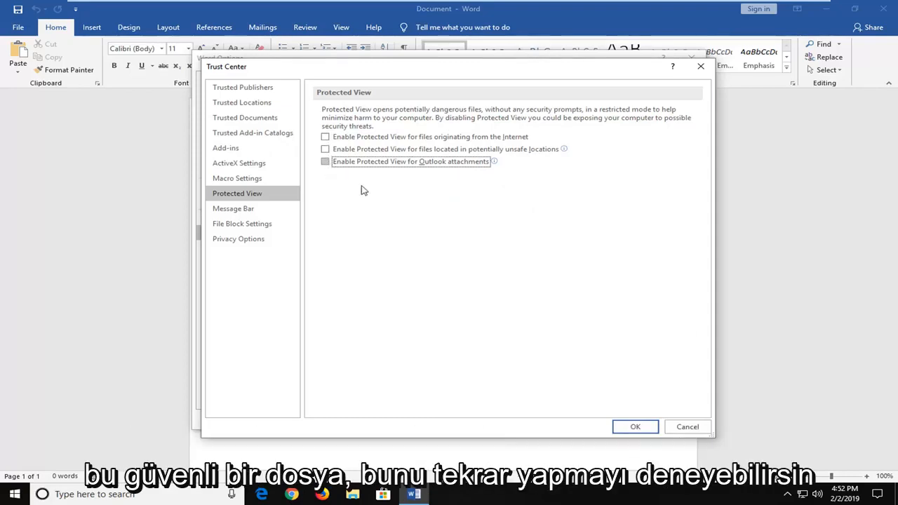
{"action": "mouse_move", "coordinate": [432, 197]}
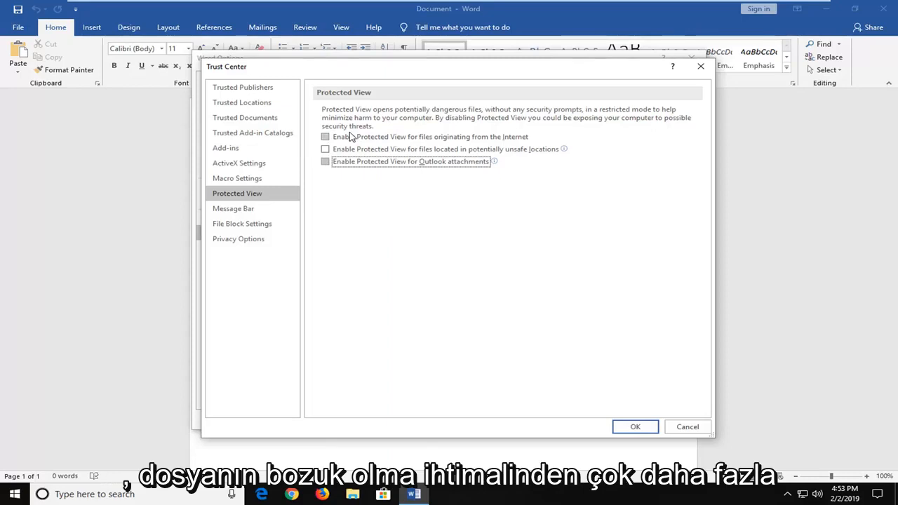
{"action": "mouse_move", "coordinate": [393, 274]}
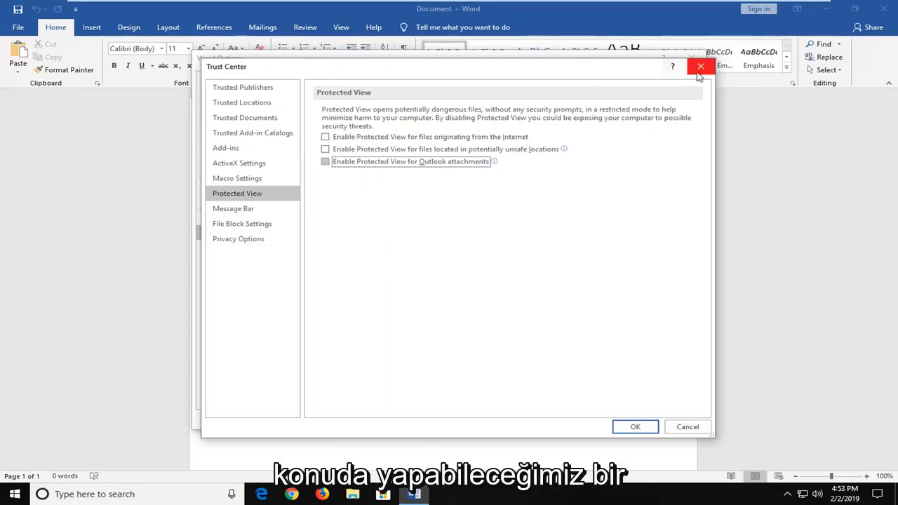
{"action": "left_click", "coordinate": [701, 66]}
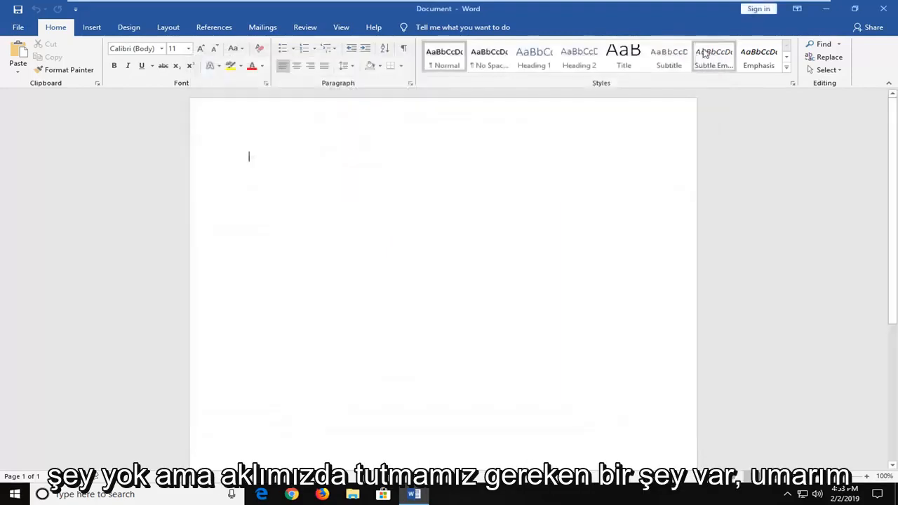